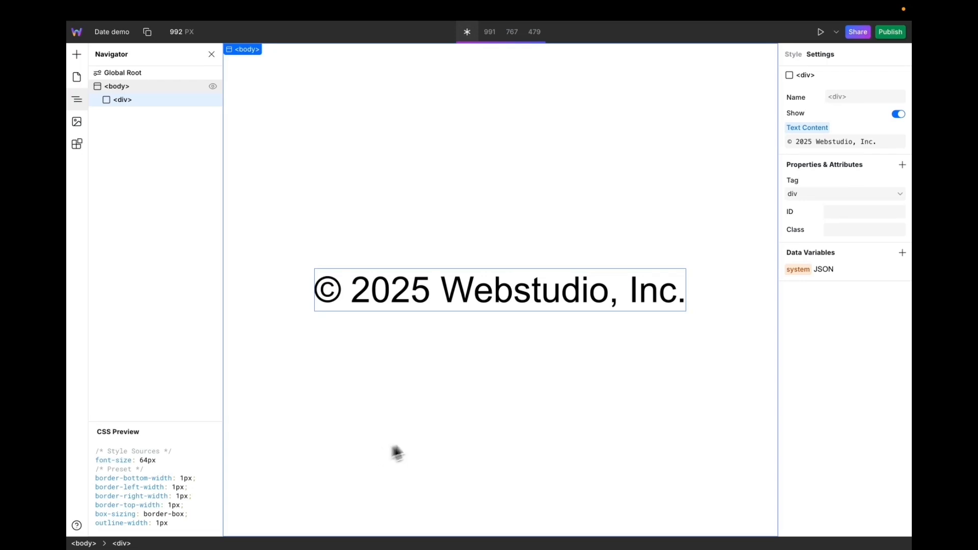
mouse_move(452, 325)
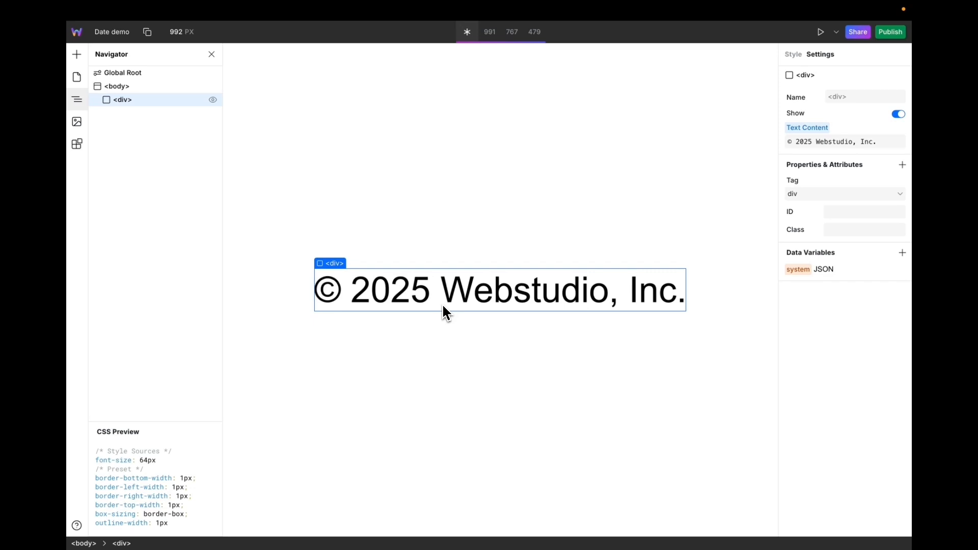
- Begin editing the copyright footer text to add a data variable
double_click(390, 289)
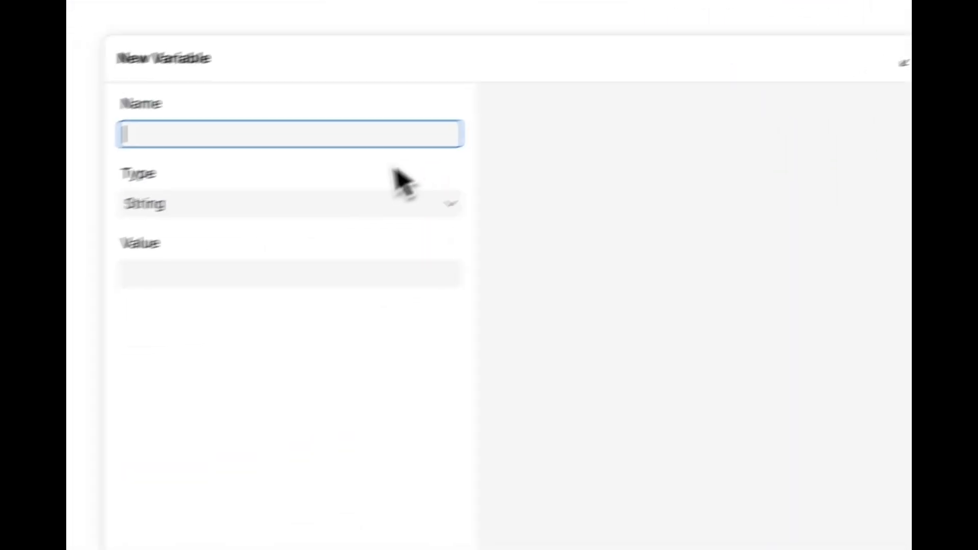
- Name the variable 'Current Date' and make it a System Resource fetching today's date
text(Current Date)
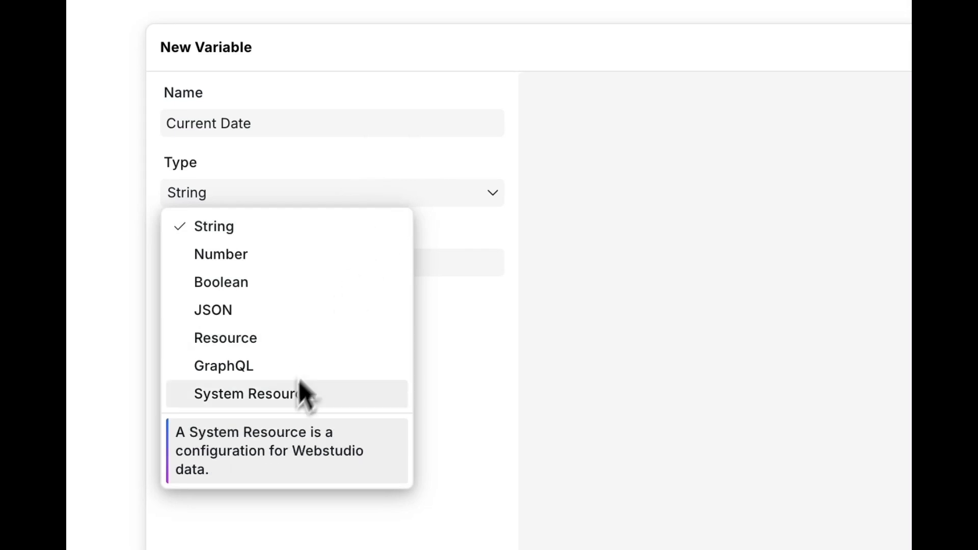
click(268, 393)
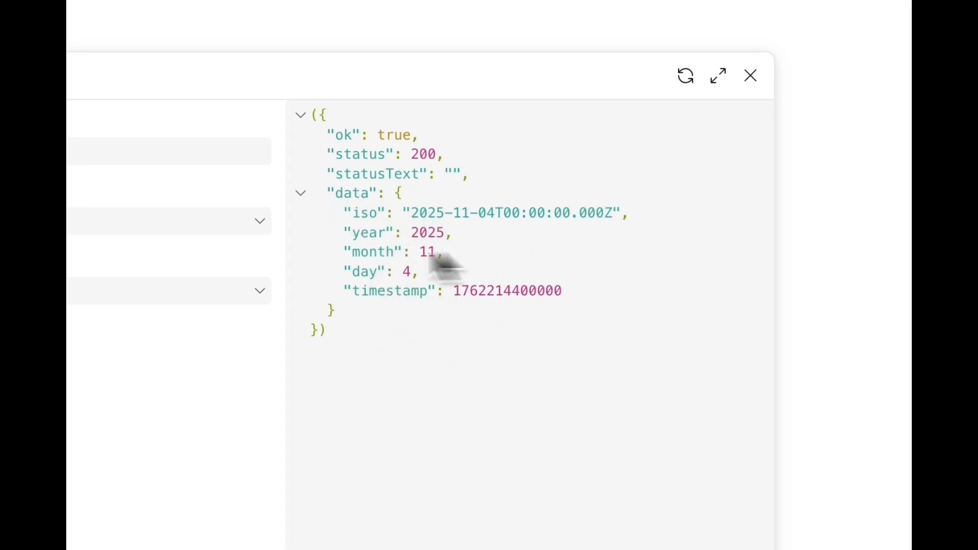
mouse_move(652, 243)
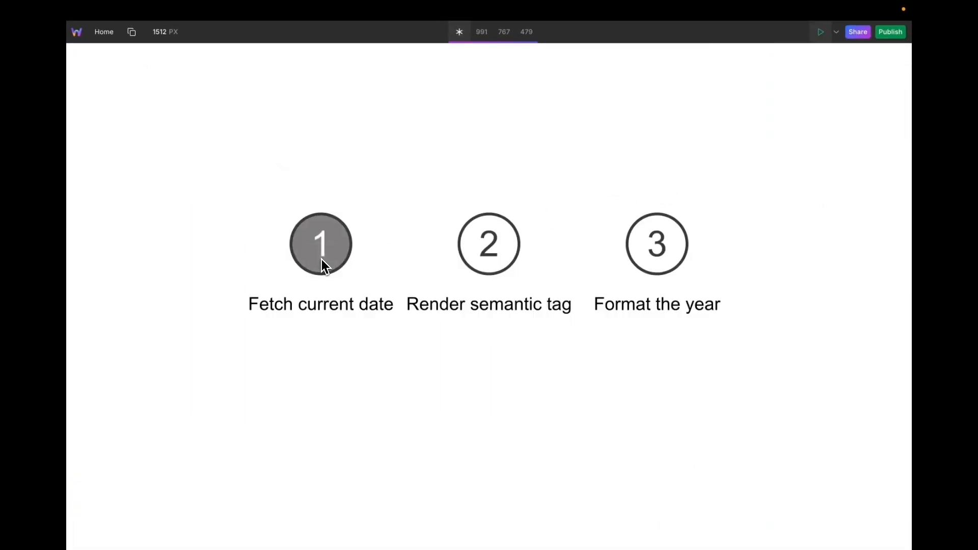
- Insert a Time component and bind its Date Time to the Current Date variable expression
text(ti)
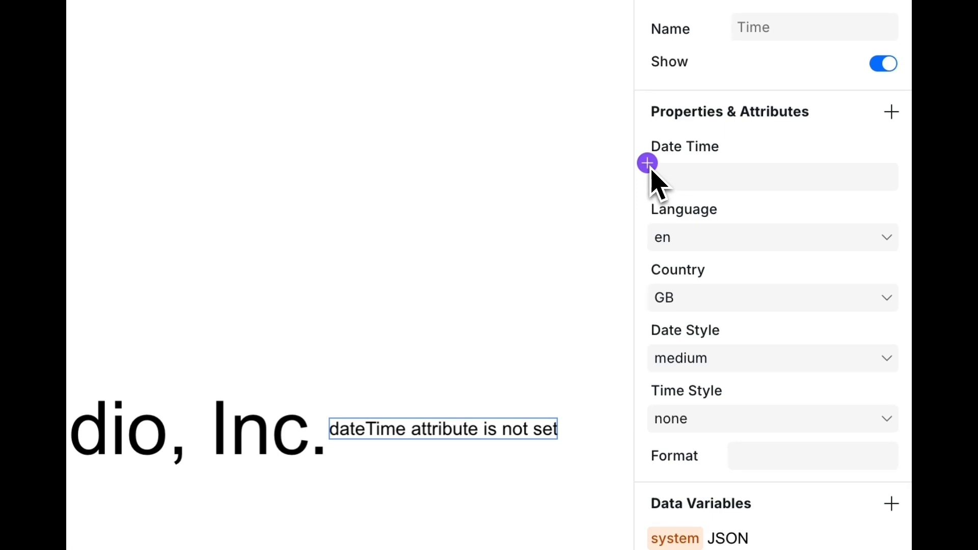
click(647, 163)
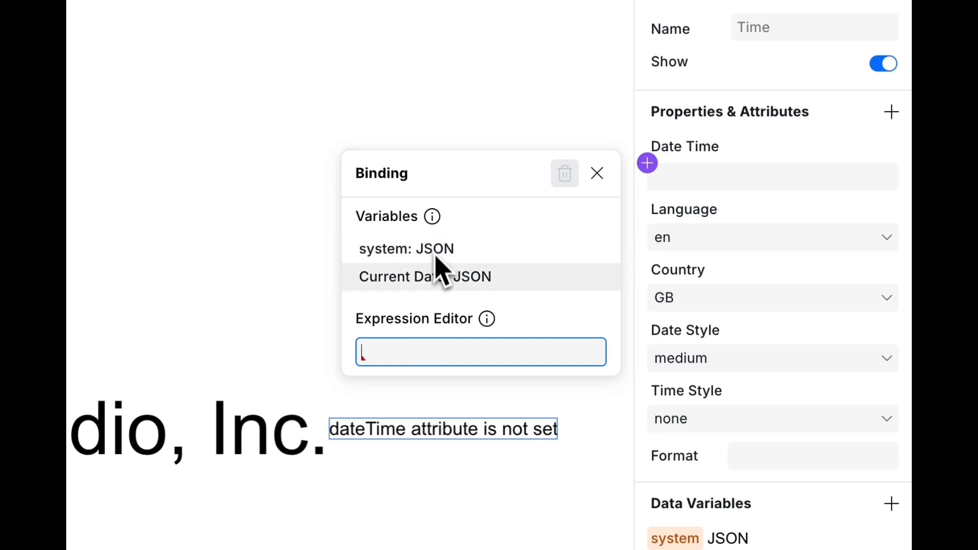
click(425, 277)
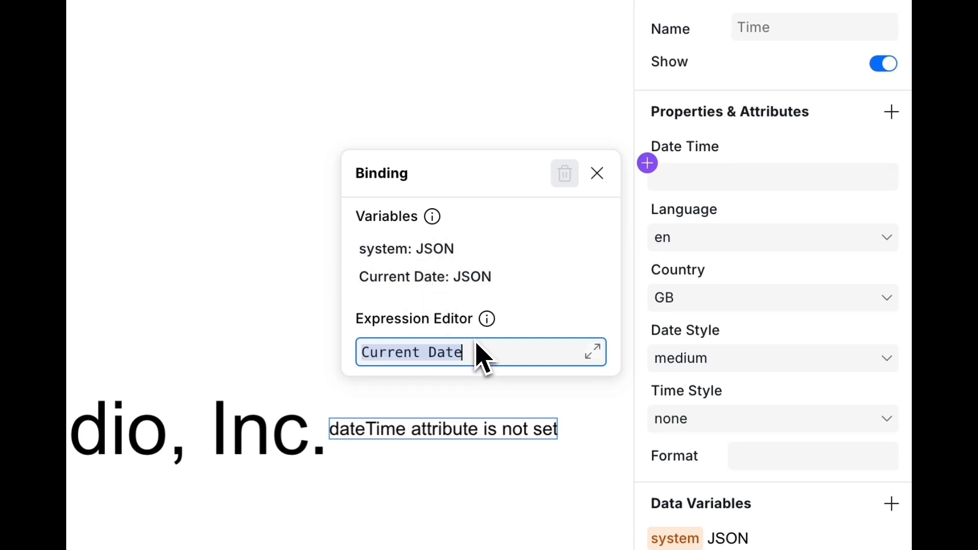
text(.)
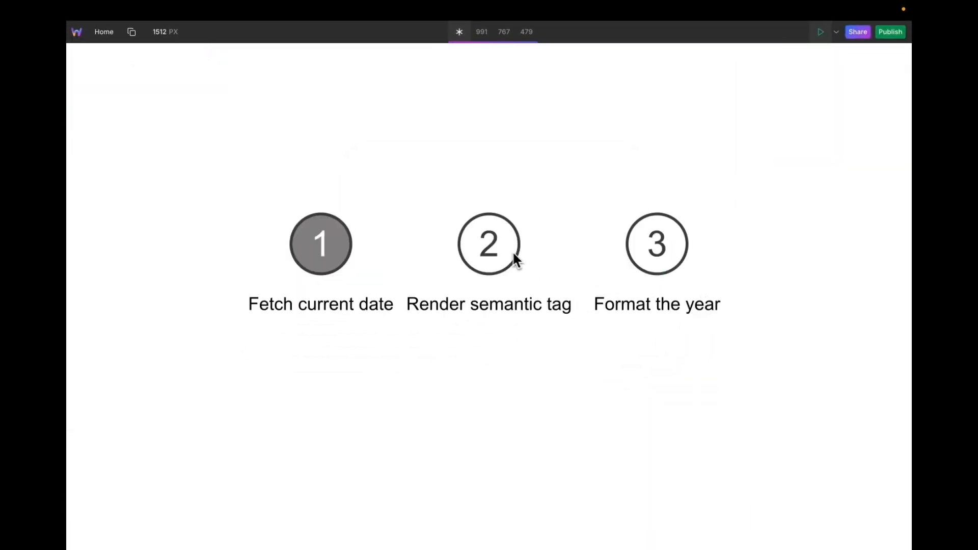
mouse_move(505, 257)
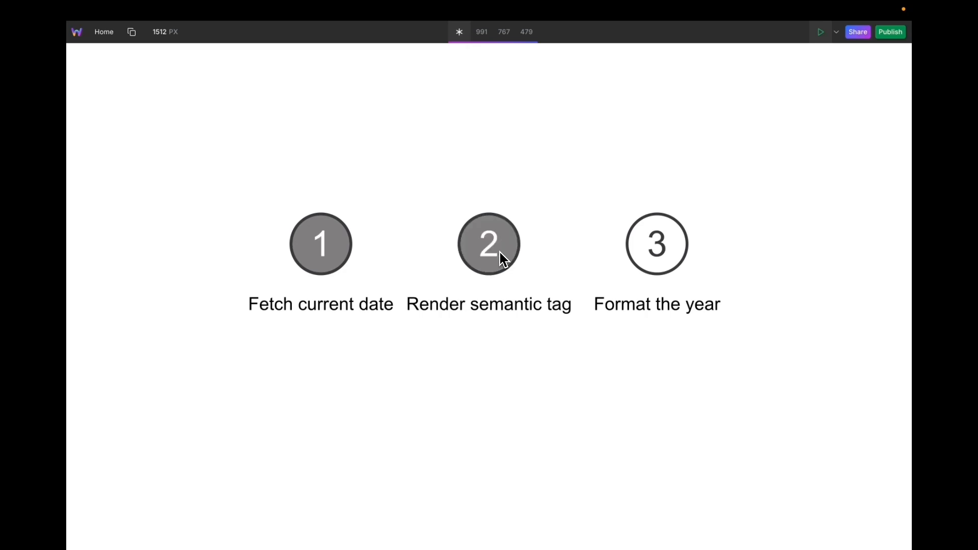
mouse_move(710, 242)
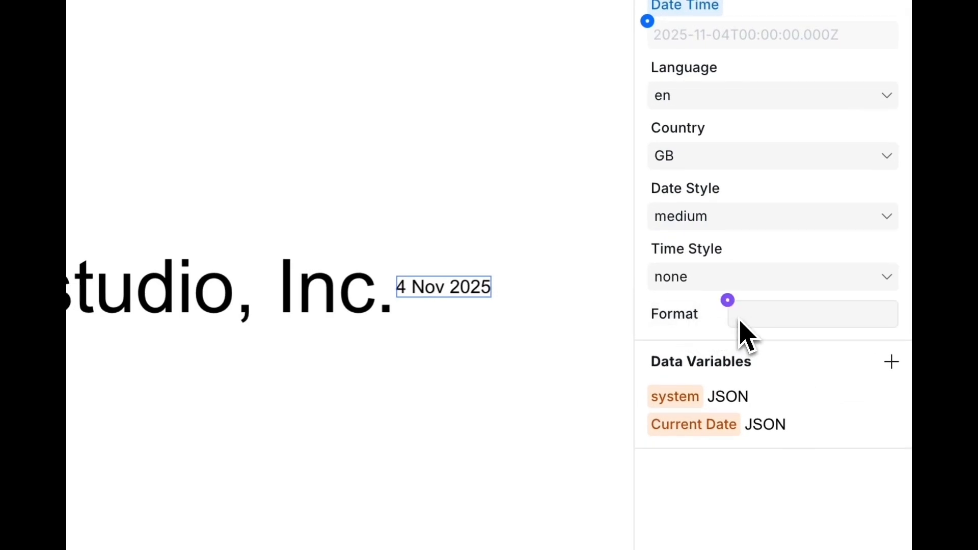
mouse_move(674, 313)
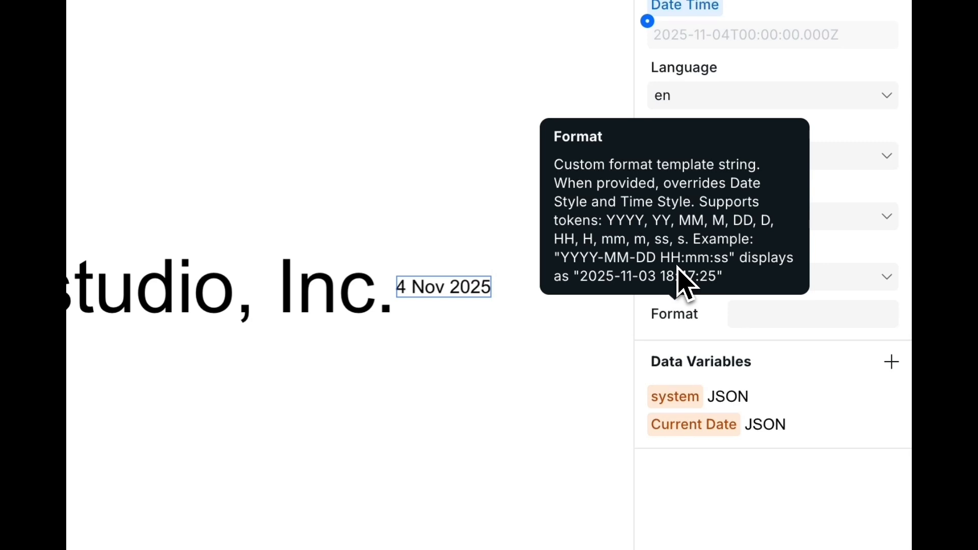
mouse_move(721, 253)
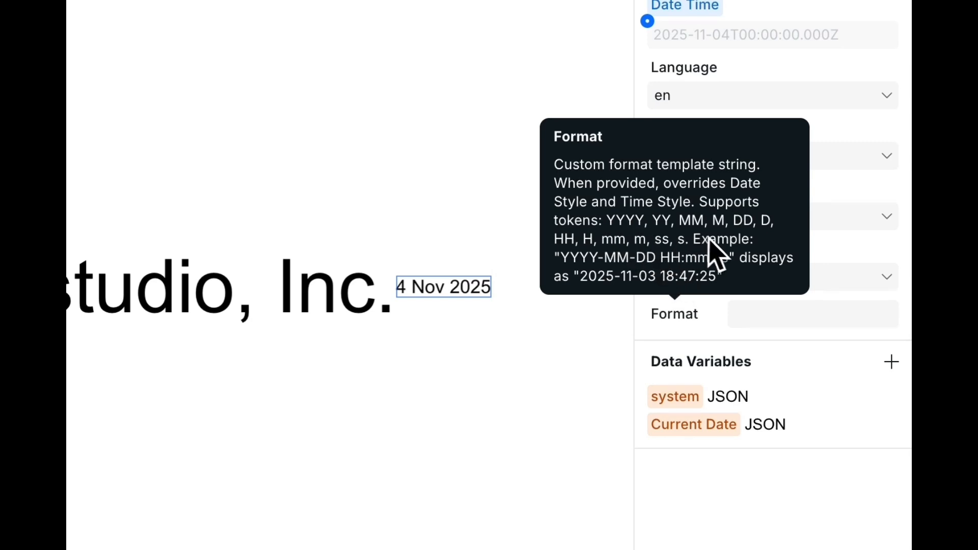
- Set the Time component's custom format to YYYY so only the year shows
click(813, 314)
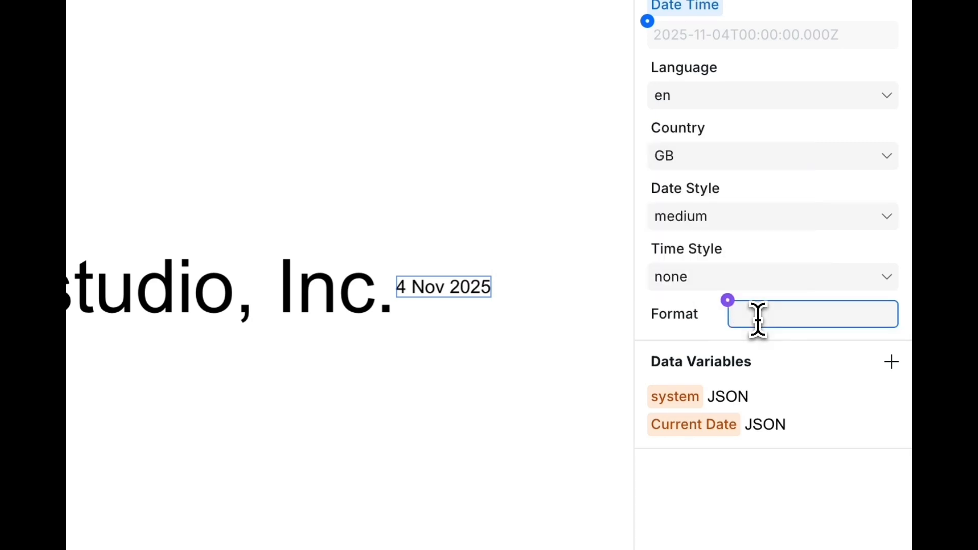
text(YY)
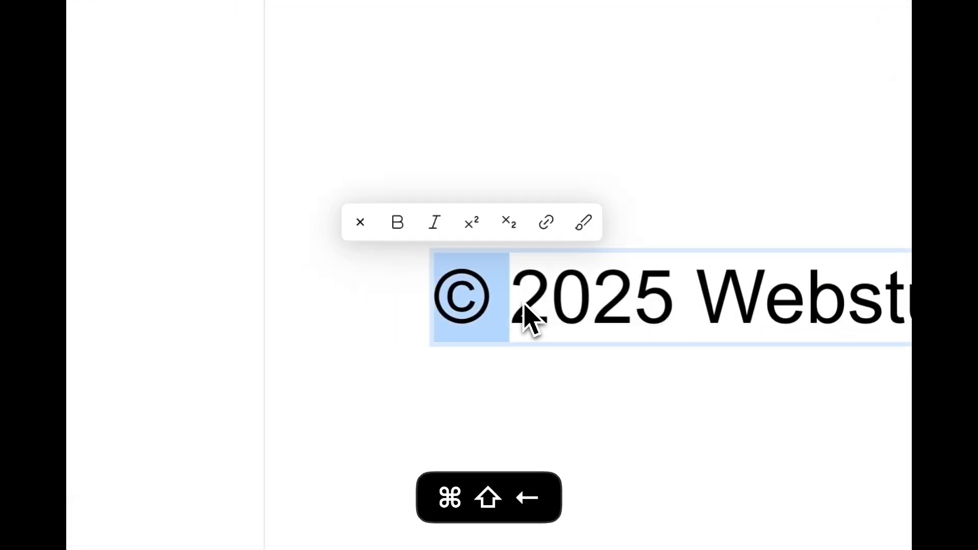
mouse_move(583, 223)
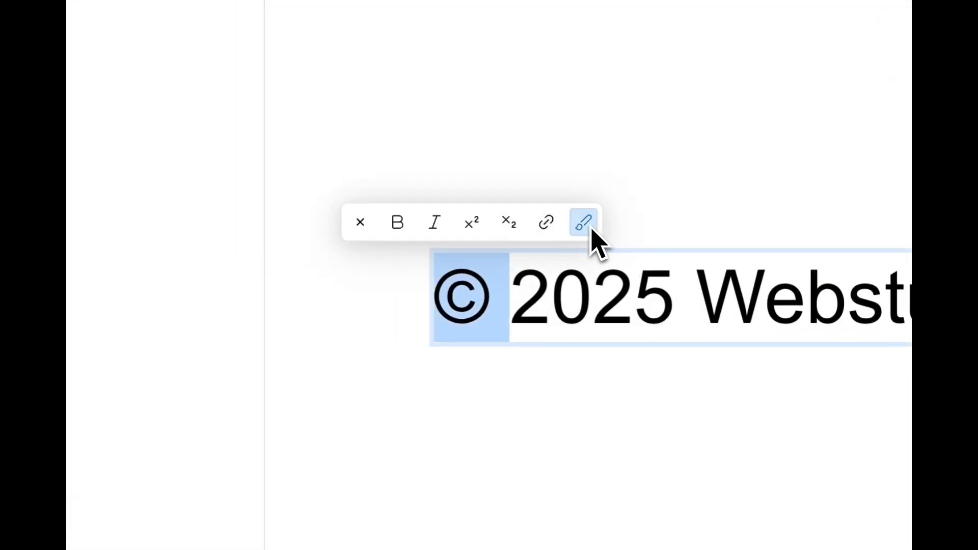